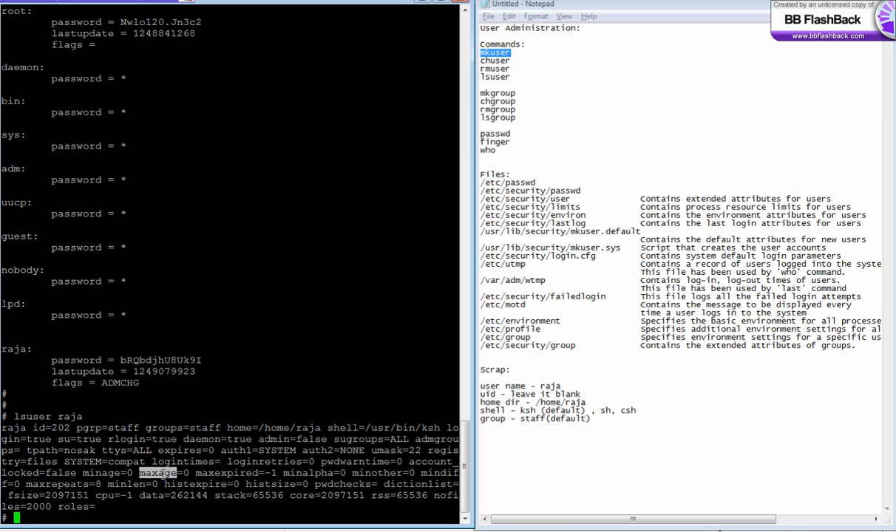
mouse_move(229, 473)
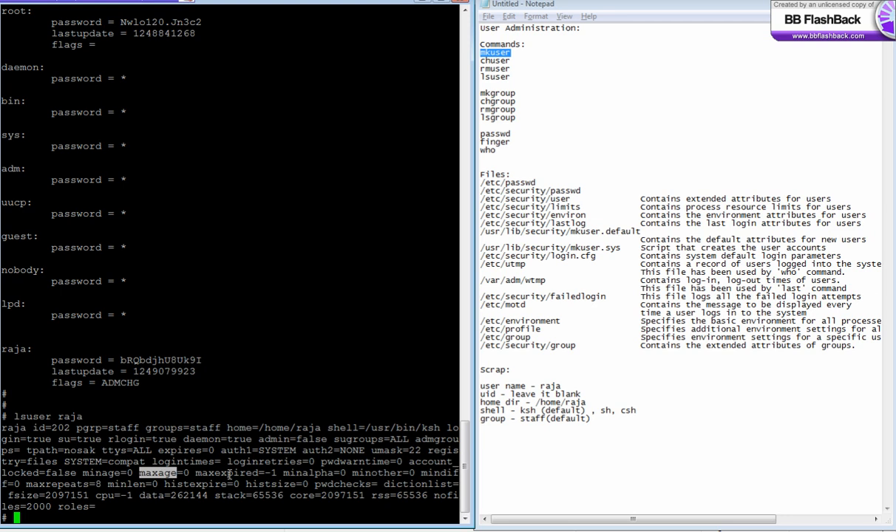
Step: Highlight attributes such as histexpire and its value 0 in raja's lsuser listing
double_click(223, 473)
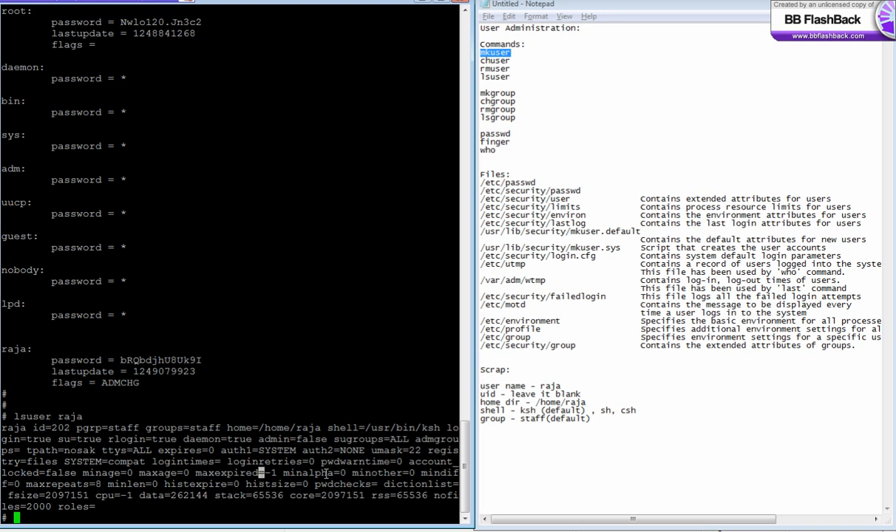
double_click(307, 473)
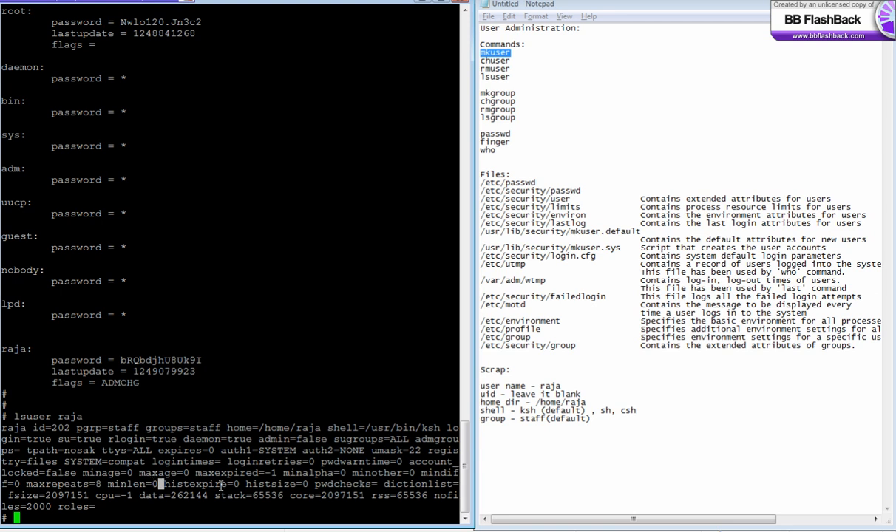
double_click(195, 485)
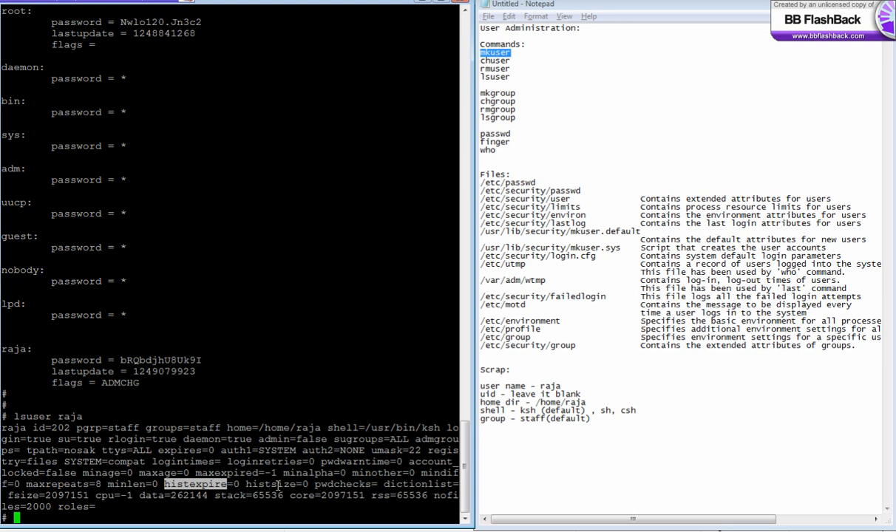
double_click(270, 485)
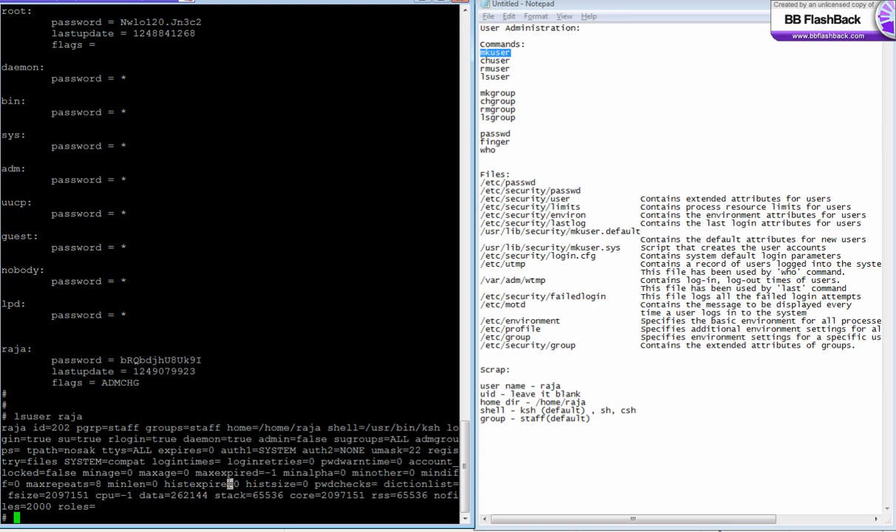
double_click(23, 494)
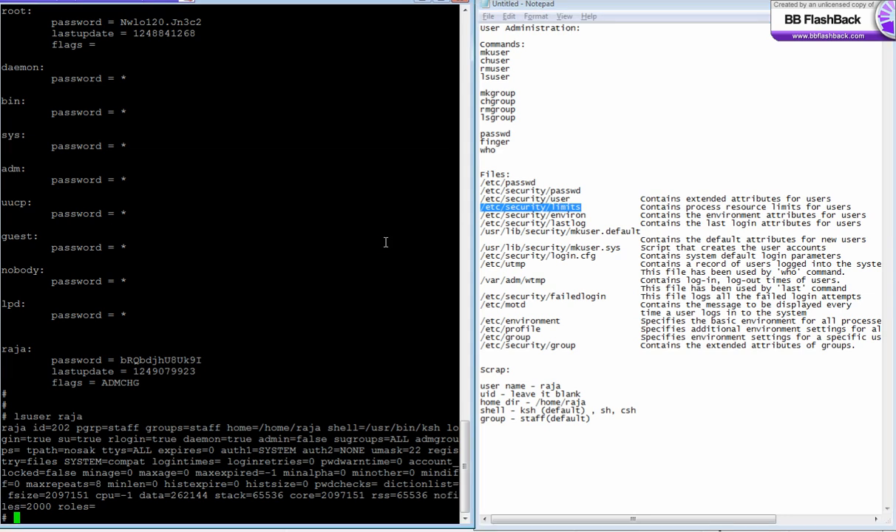
mouse_move(173, 394)
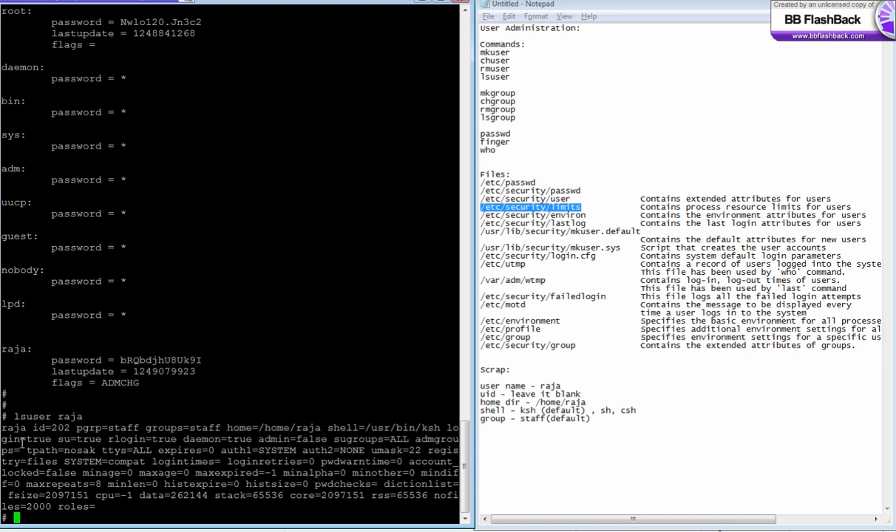
mouse_move(22, 441)
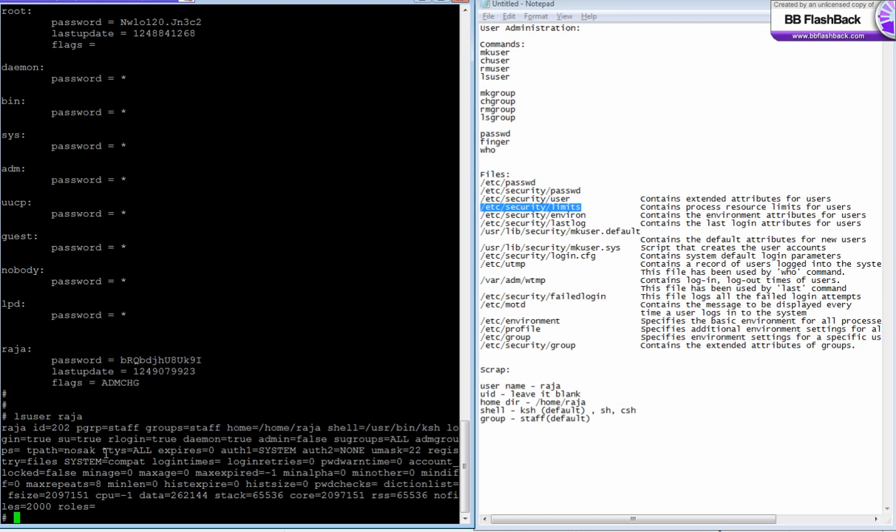
Step: Disable raja's login with chuser login=false raja
text(chuser)
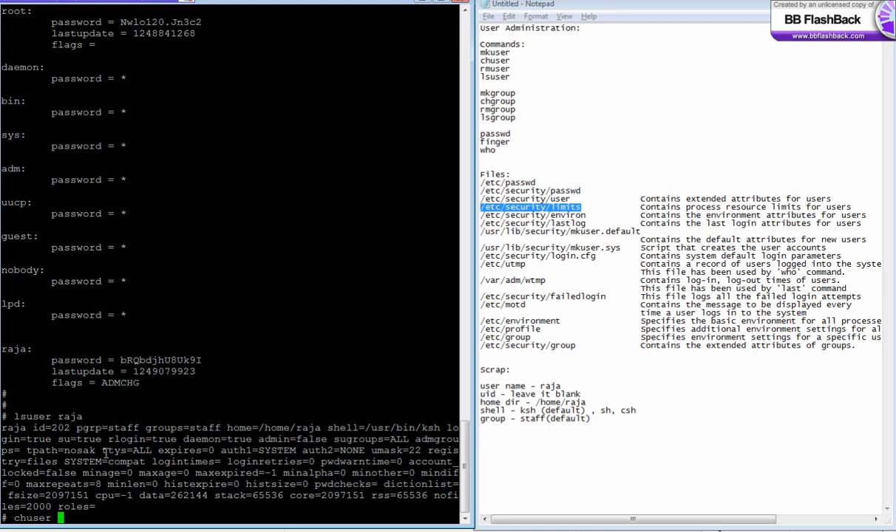
text(login=)
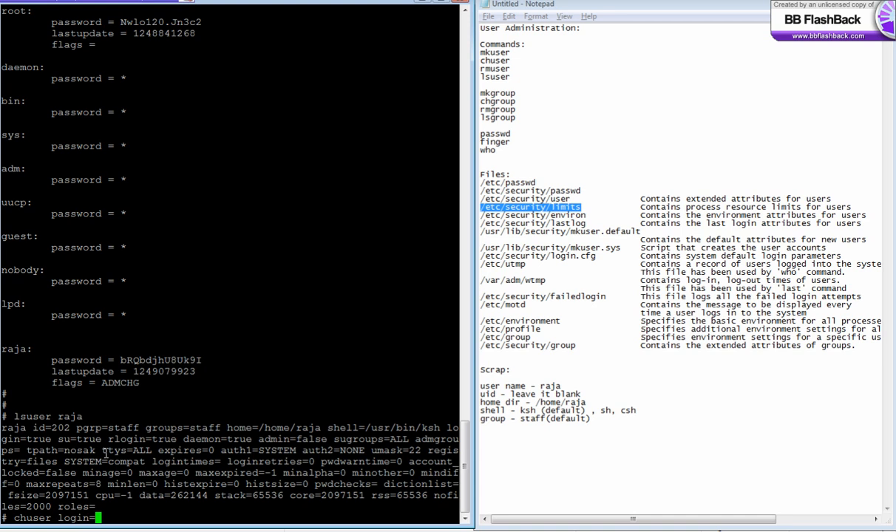
text(fals)
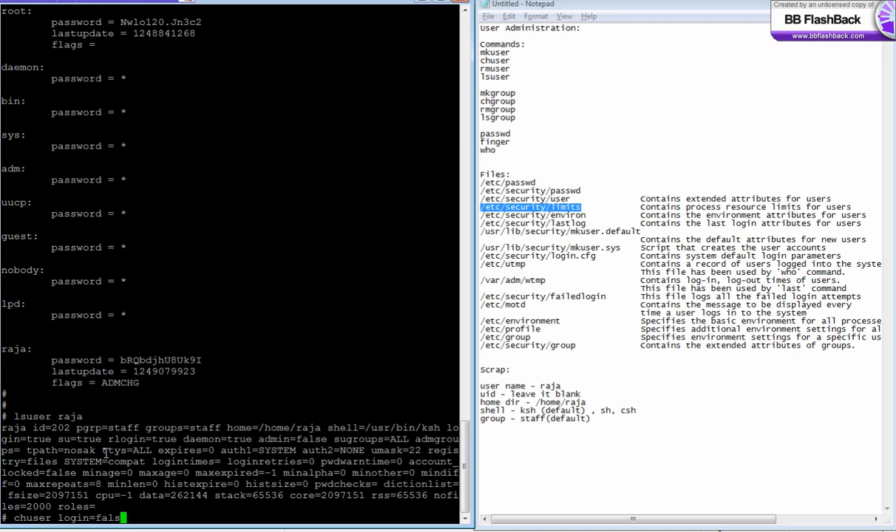
text(raja)
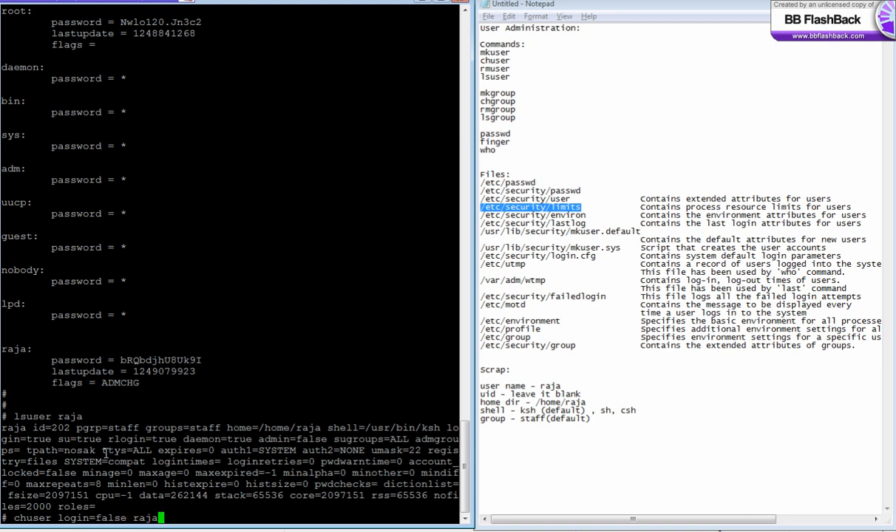
key(Return)
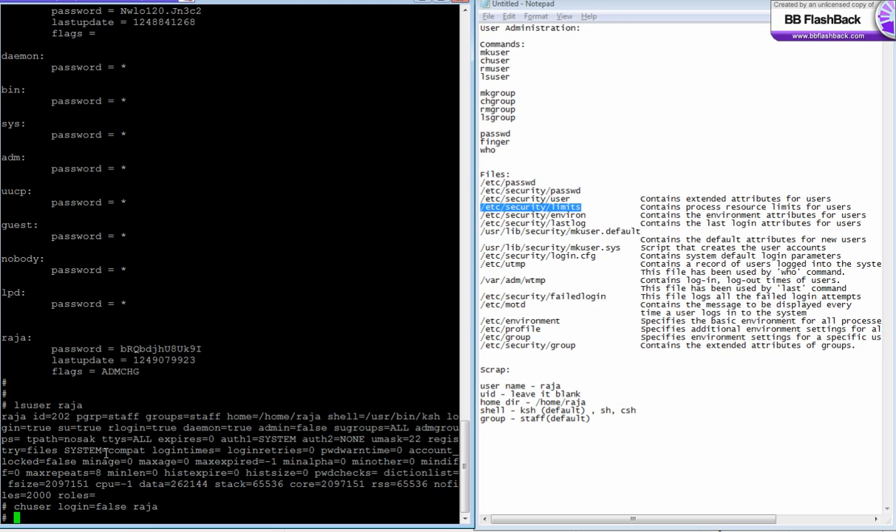
Step: Query raja's login attribute with lsuser to confirm it reads false
text(lsuser raja)
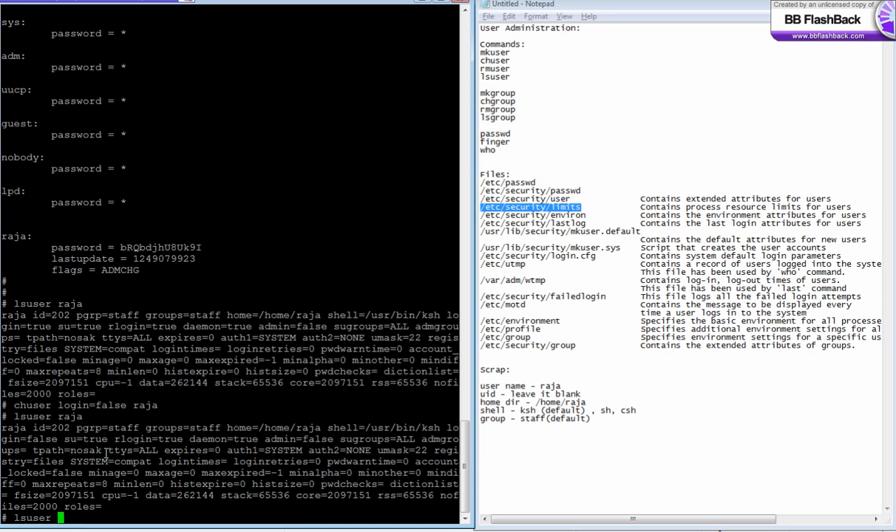
text(login)
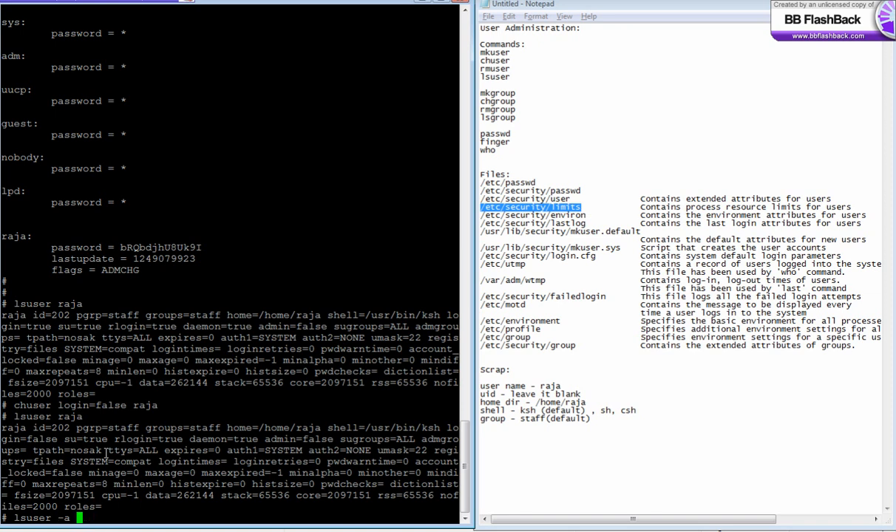
text(login raja)
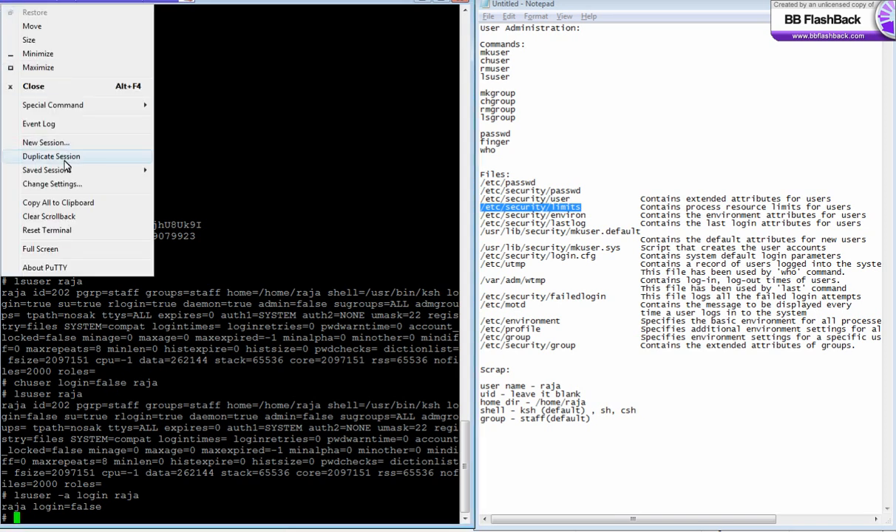
Step: Start a second session to the same server and sign in as raja
click(50, 156)
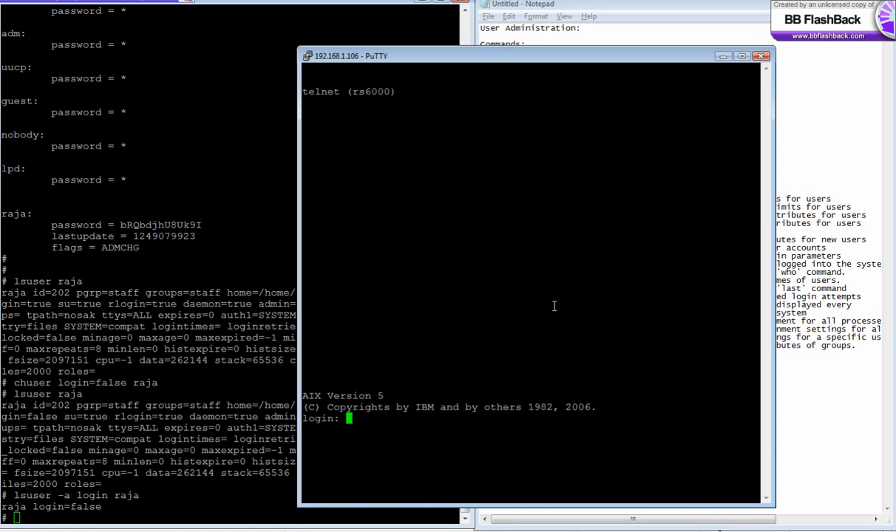
text(raja)
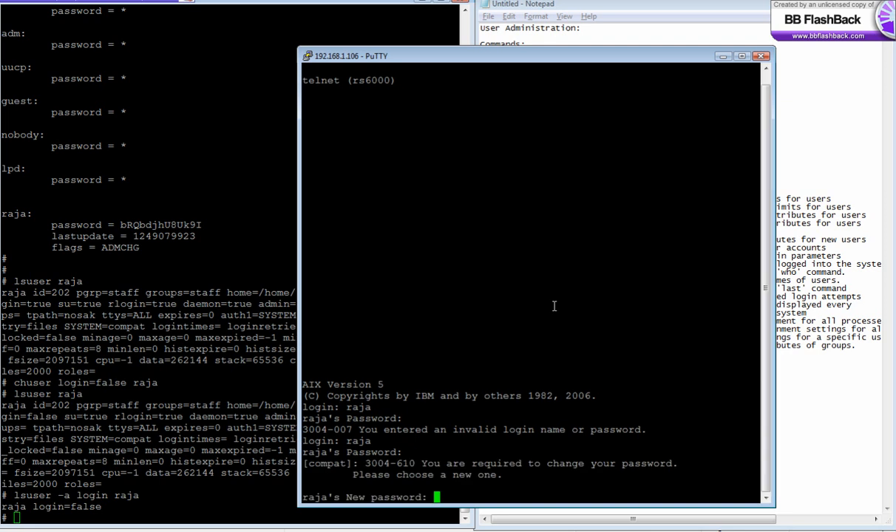
key(Return)
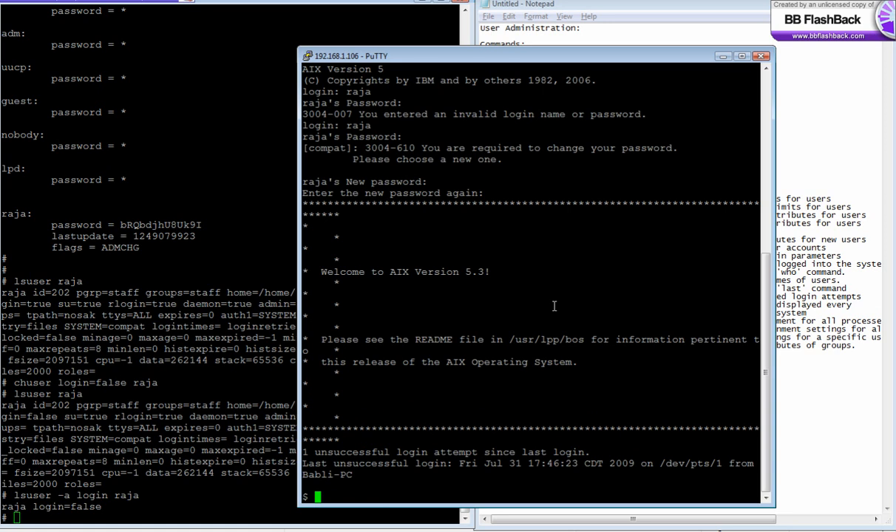
mouse_move(735, 396)
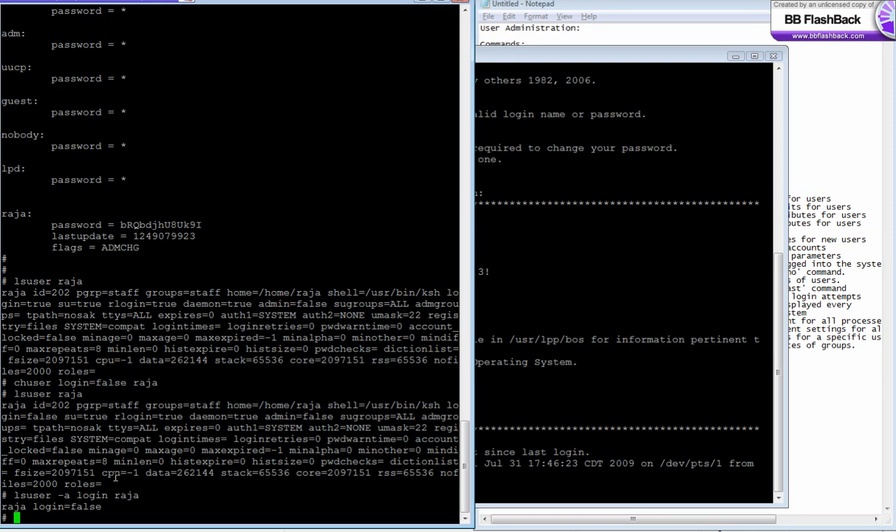
Step: Disable raja's remote login with chuser rlogin=false raja
text(chuser)
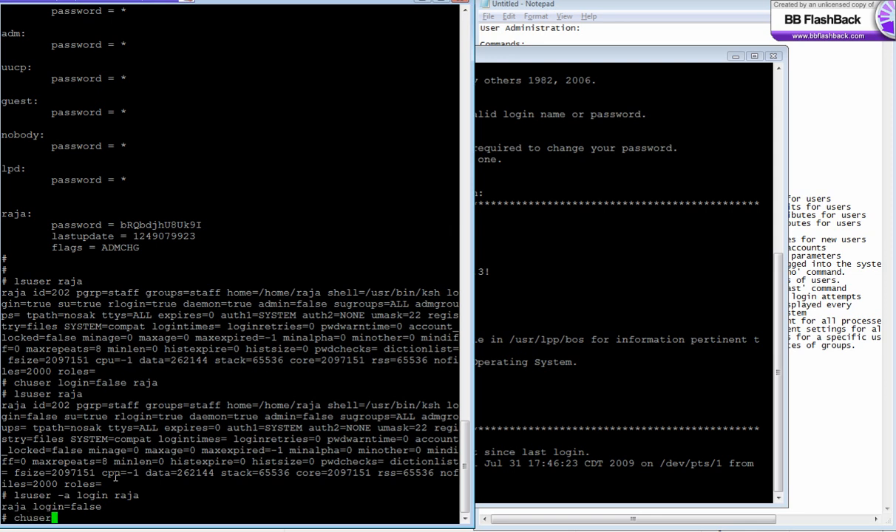
text(rlogin=false)
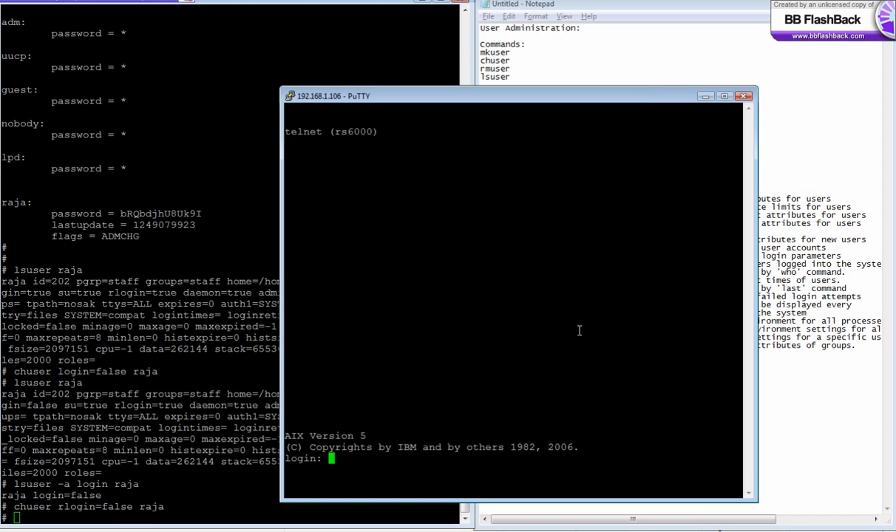
text(raja)
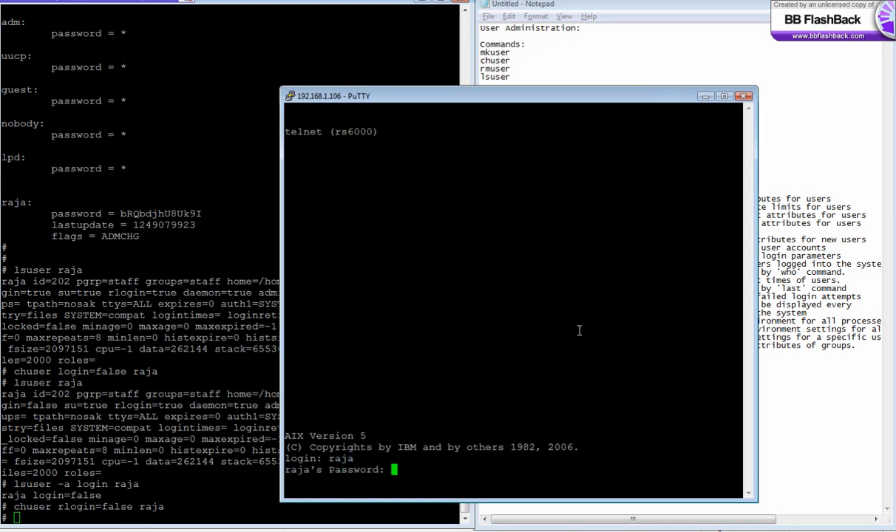
key(Return)
text(chuser rlogin=true raja)
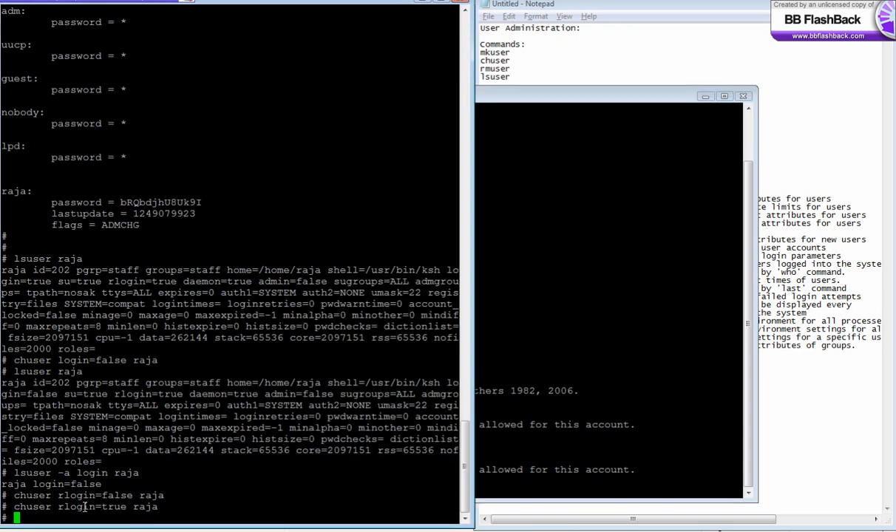
Step: Check raja's login attribute with lsuser -a login raja, exit the session, and enter smitty chuser
text(lsuser -a login raja)
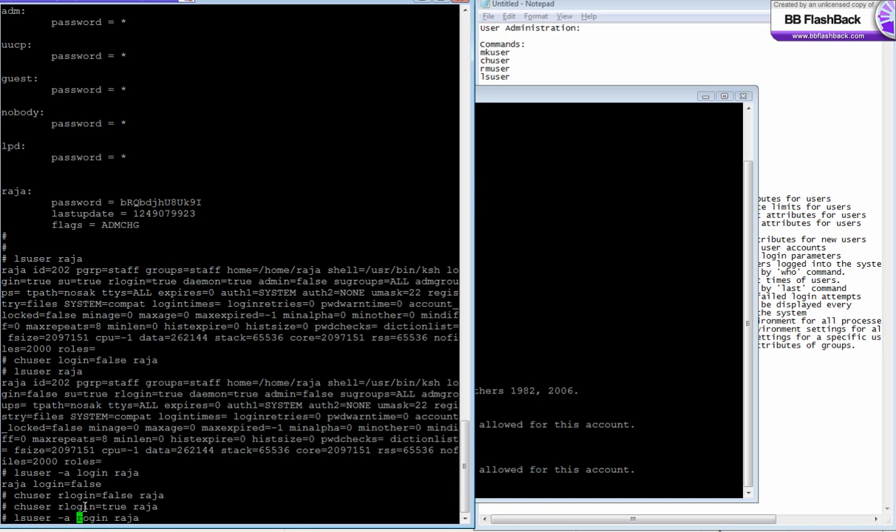
text(r)
key(Return)
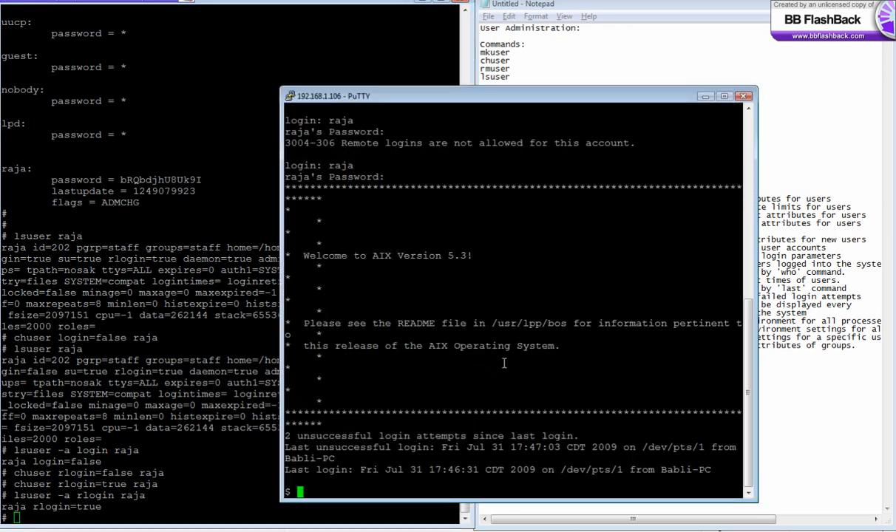
text(exi)
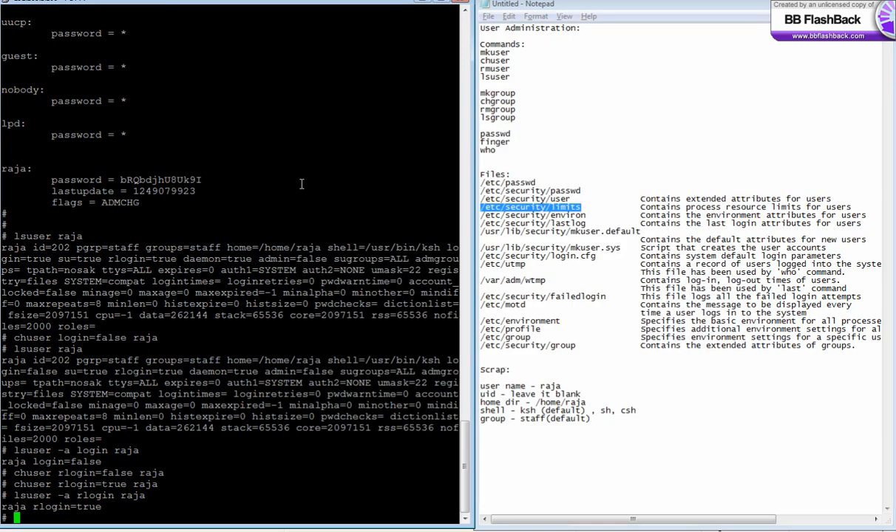
mouse_move(210, 432)
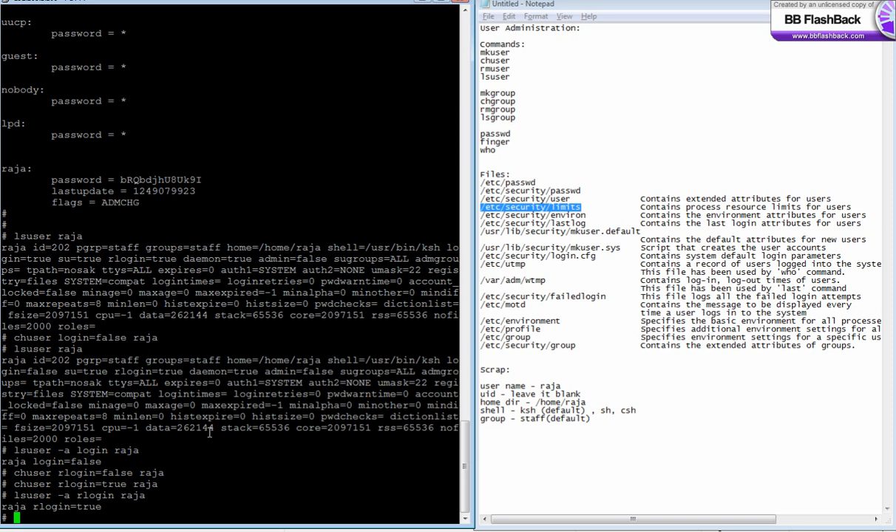
text(mi)
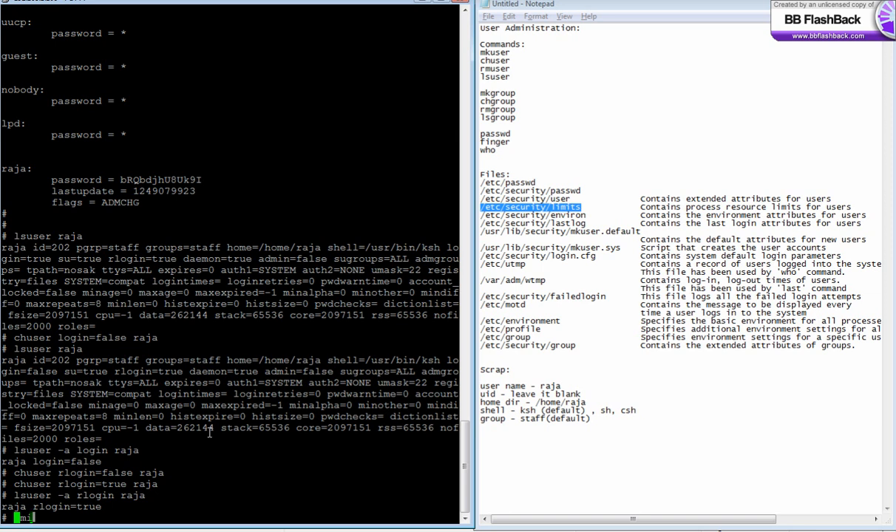
text(smitty chuser)
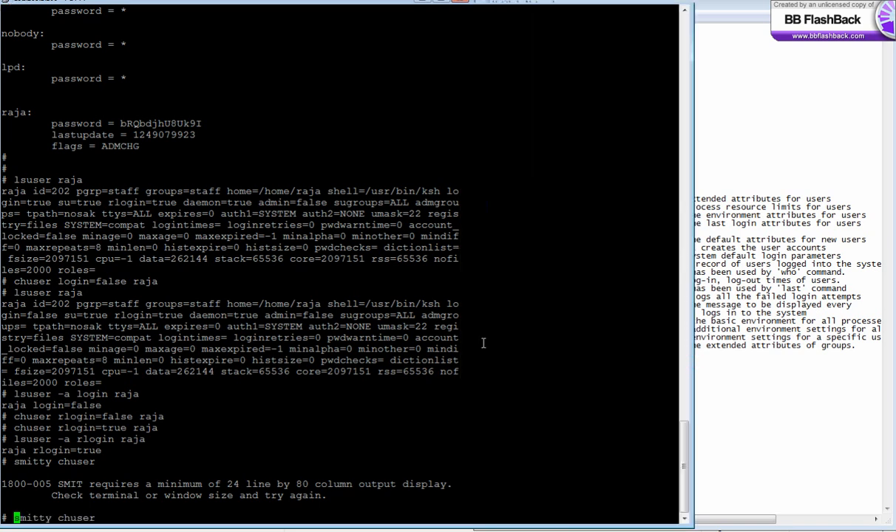
Step: Display raja's full characteristics in the SMIT change-user screen, picked via F4, and review the fields
key(Return)
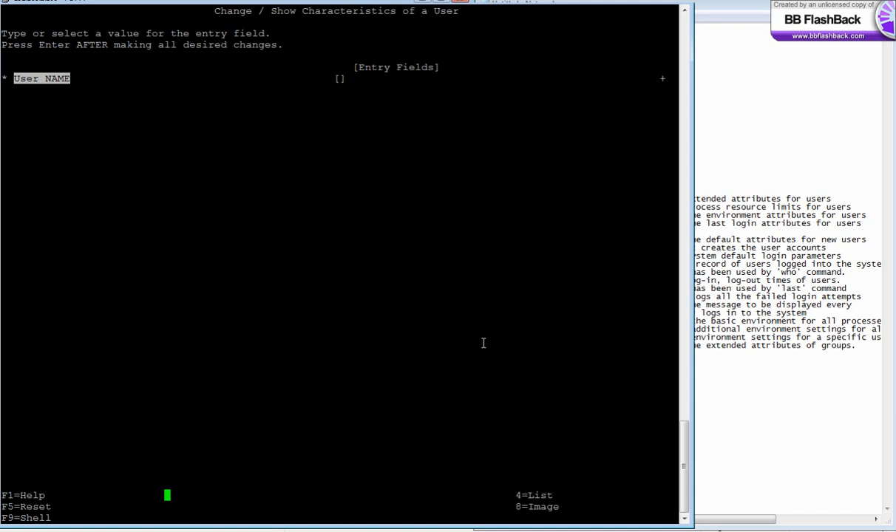
key(f4)
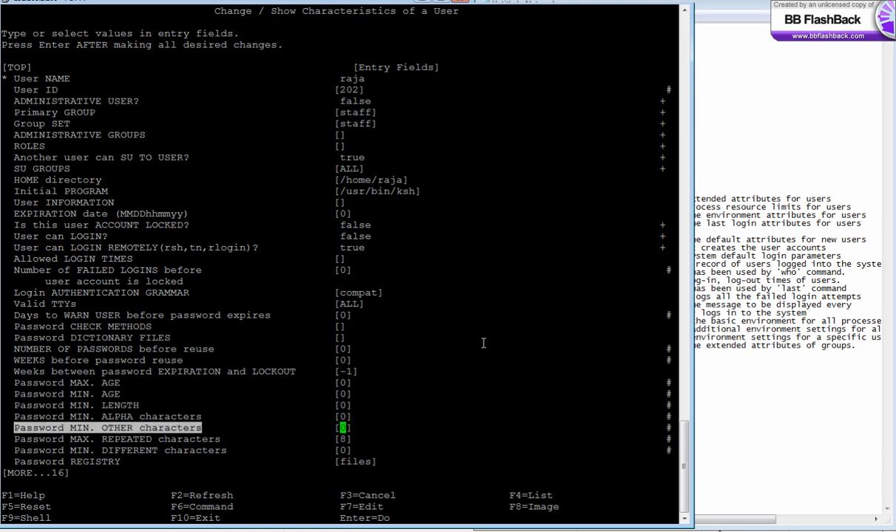
scroll(down, 3)
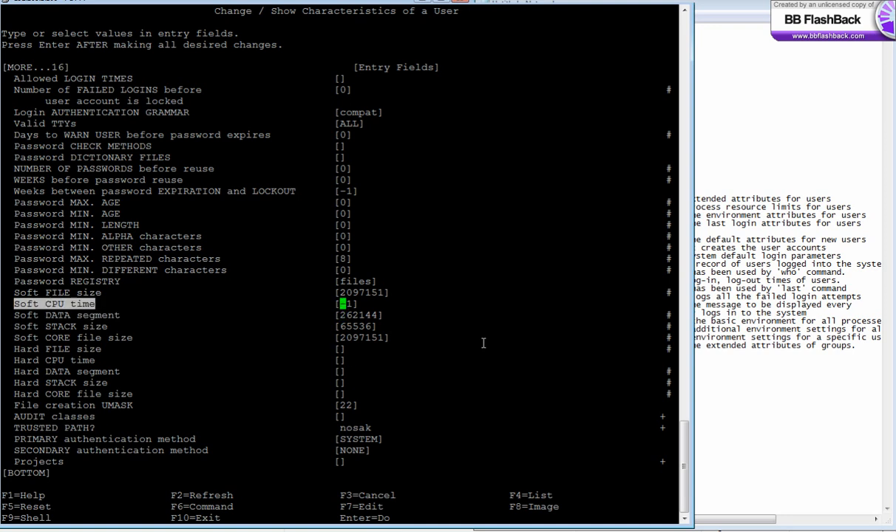
scroll(up, 3)
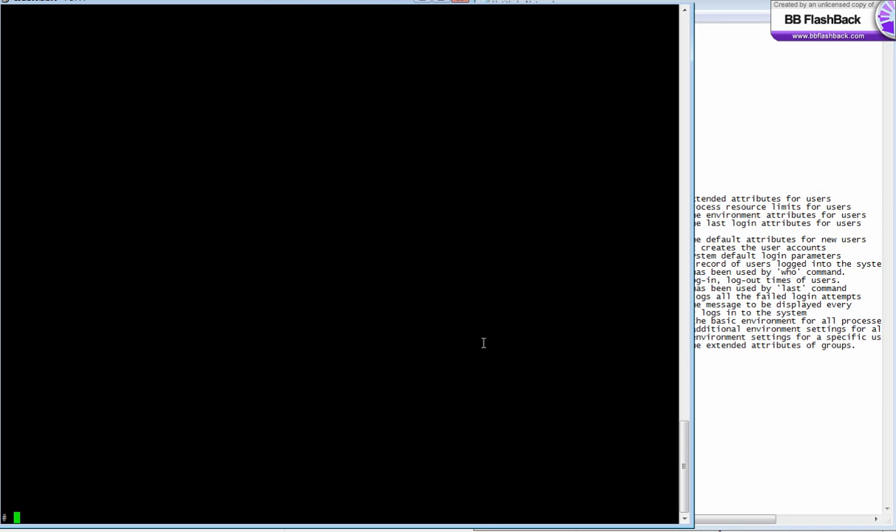
Step: List raja's attributes with lsuser raja, including last-login records, then begin su - raja
text(lsuser raja)
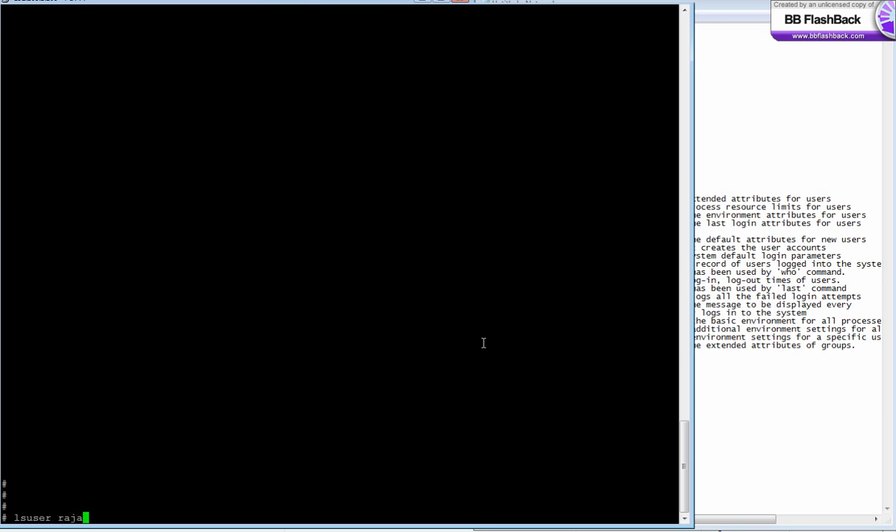
key(Return)
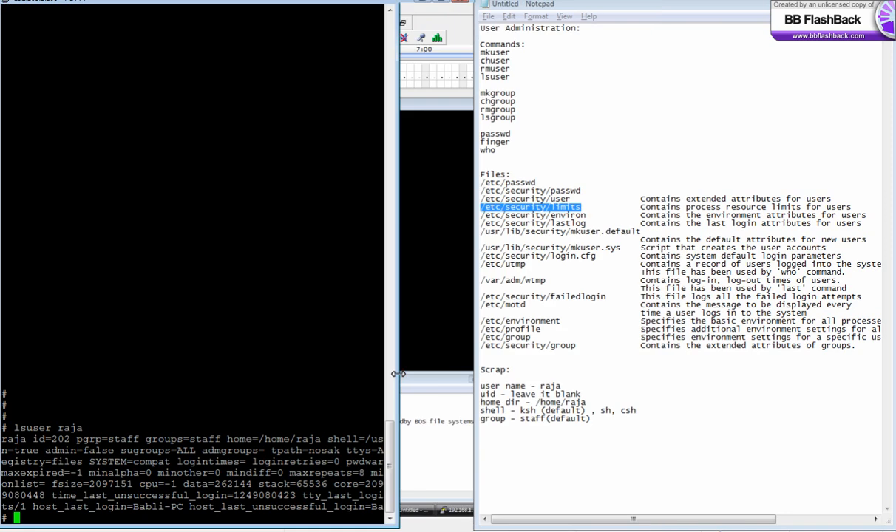
mouse_move(453, 348)
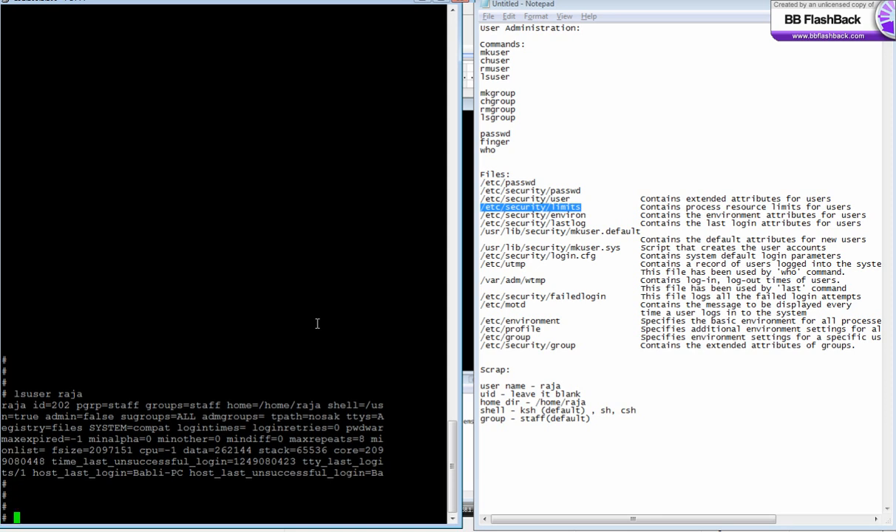
text(lsuser)
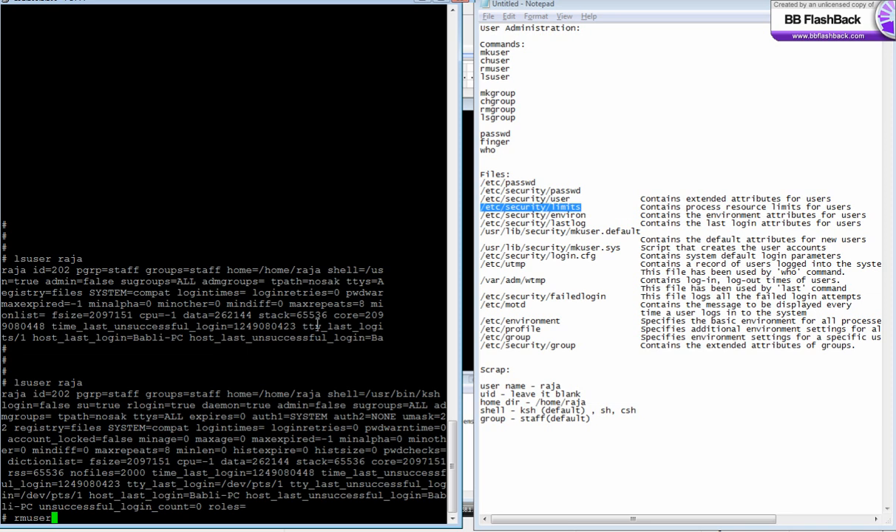
text(raja)
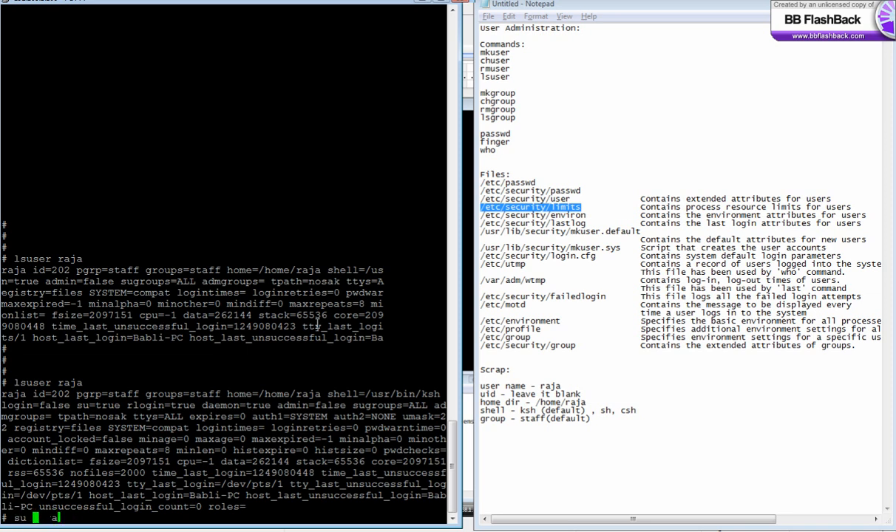
text(- raja)
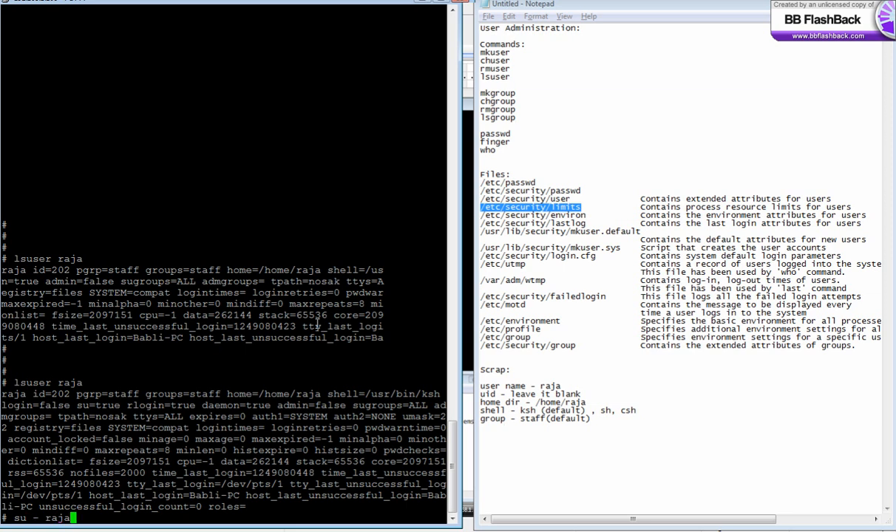